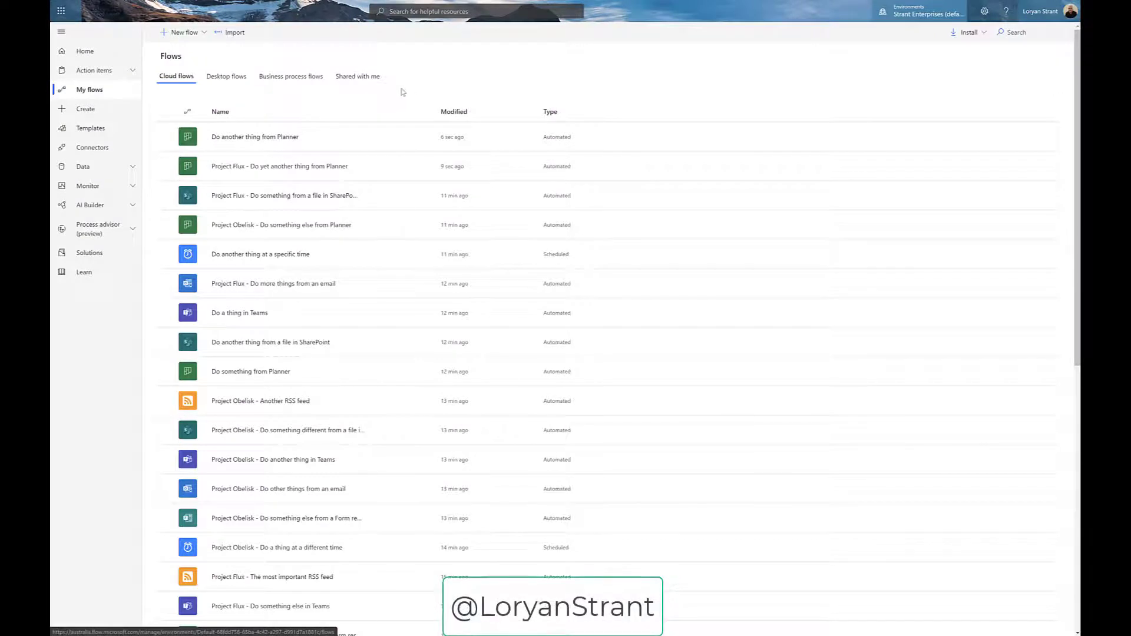
Review the My flows list, then go to the Solutions area
{"action": "scroll", "scroll_direction": "down", "scroll_amount": 3}
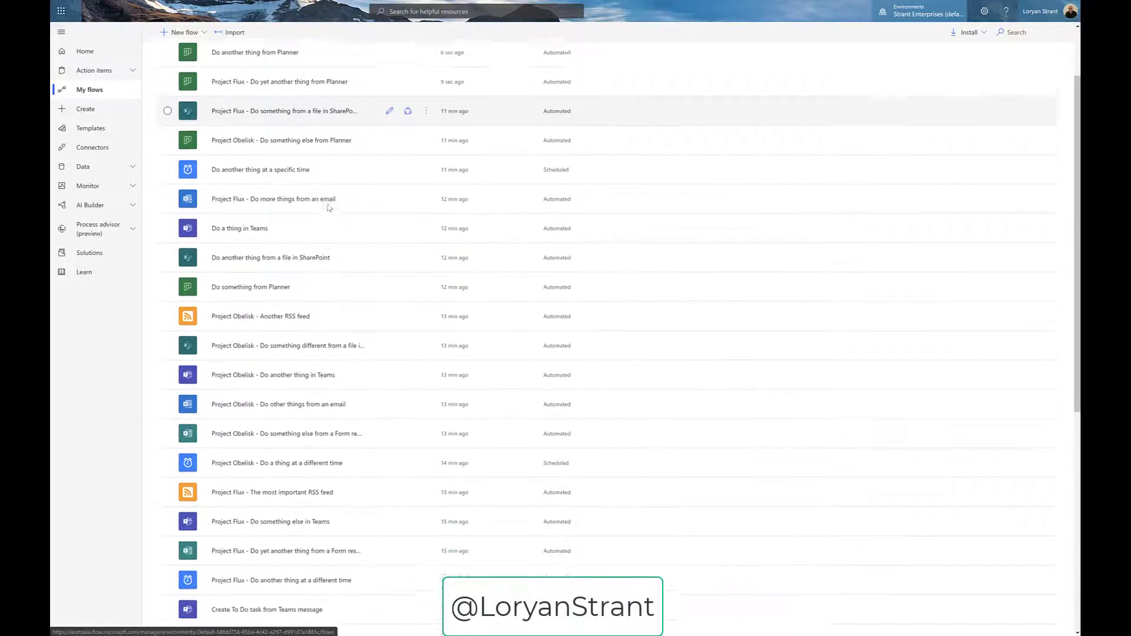
{"action": "scroll", "scroll_direction": "down", "scroll_amount": 3}
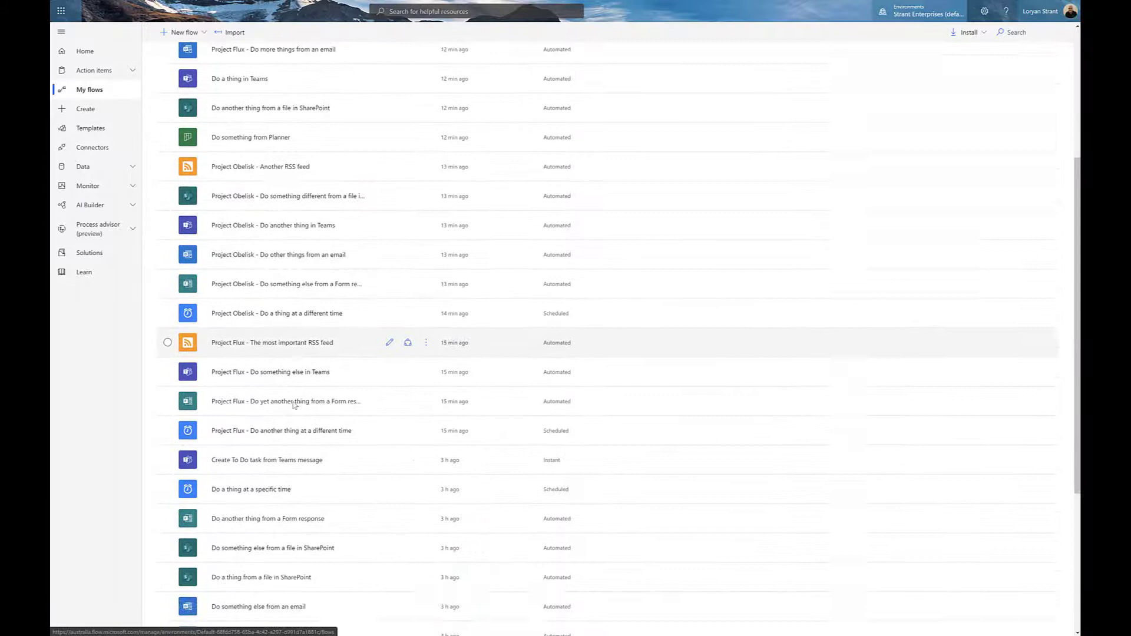
{"action": "scroll", "scroll_direction": "down", "scroll_amount": 3}
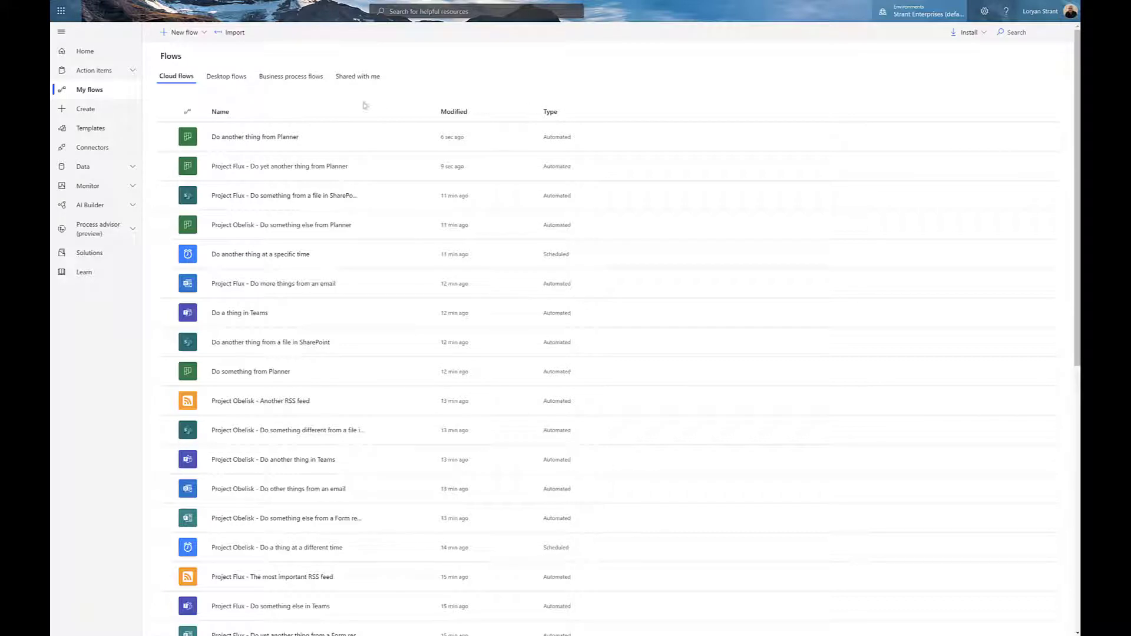
{"action": "mouse_move", "coordinate": [342, 102]}
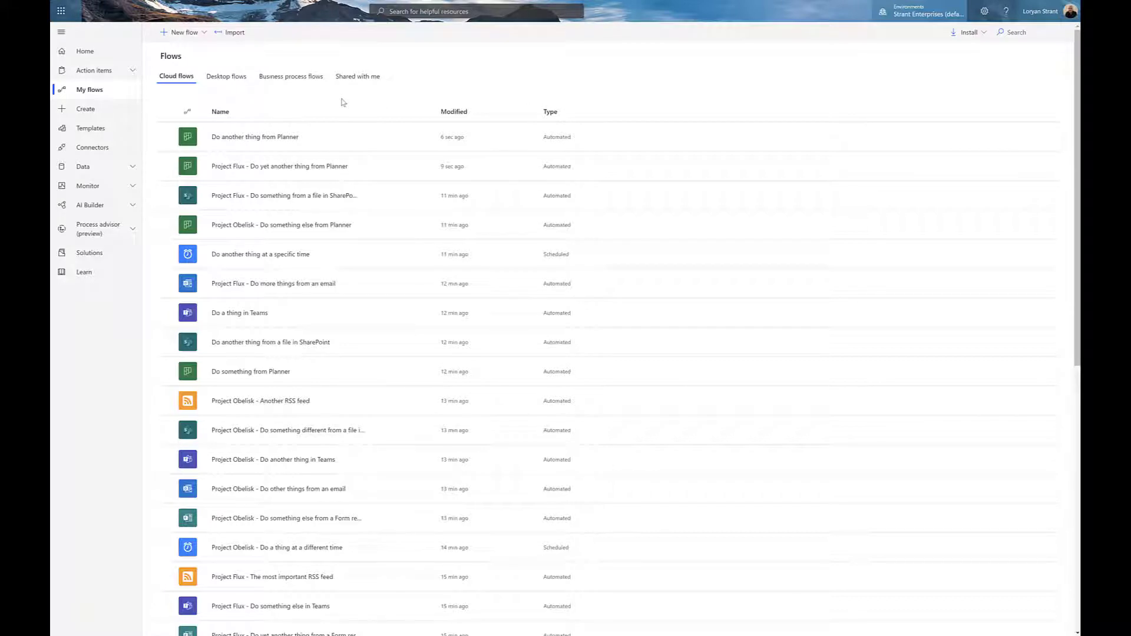
{"action": "left_click", "coordinate": [90, 252]}
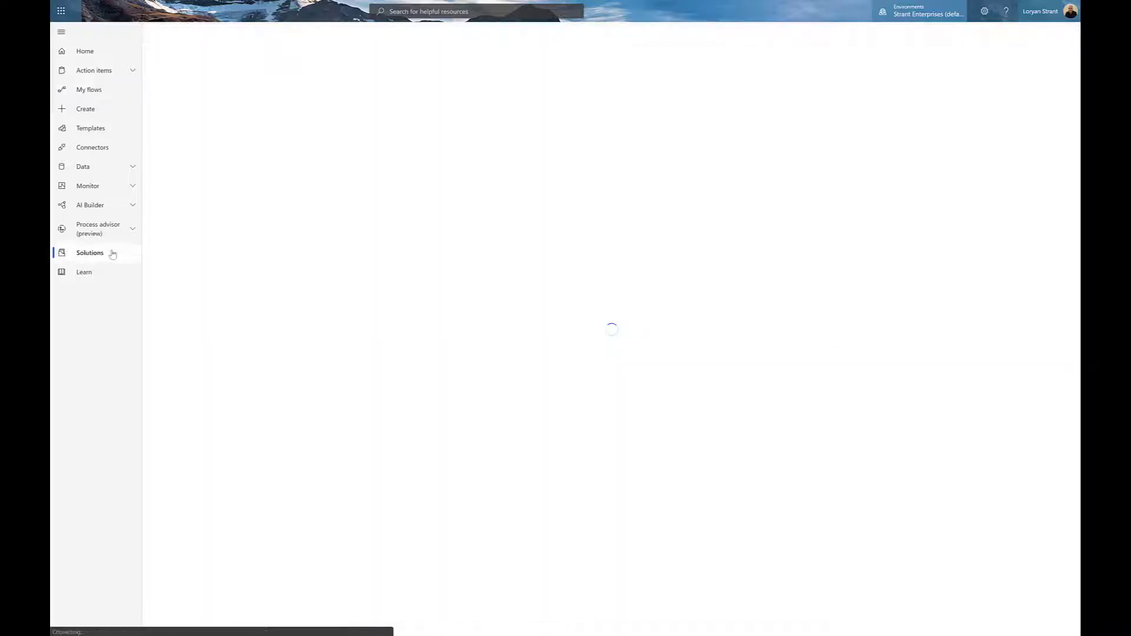
Create solution 'Project Flux Capacimator' with Default Publisher and a Flux Capacimator description
{"action": "left_click", "coordinate": [90, 253]}
{"action": "type", "text": "Project Flux Capacitator"}
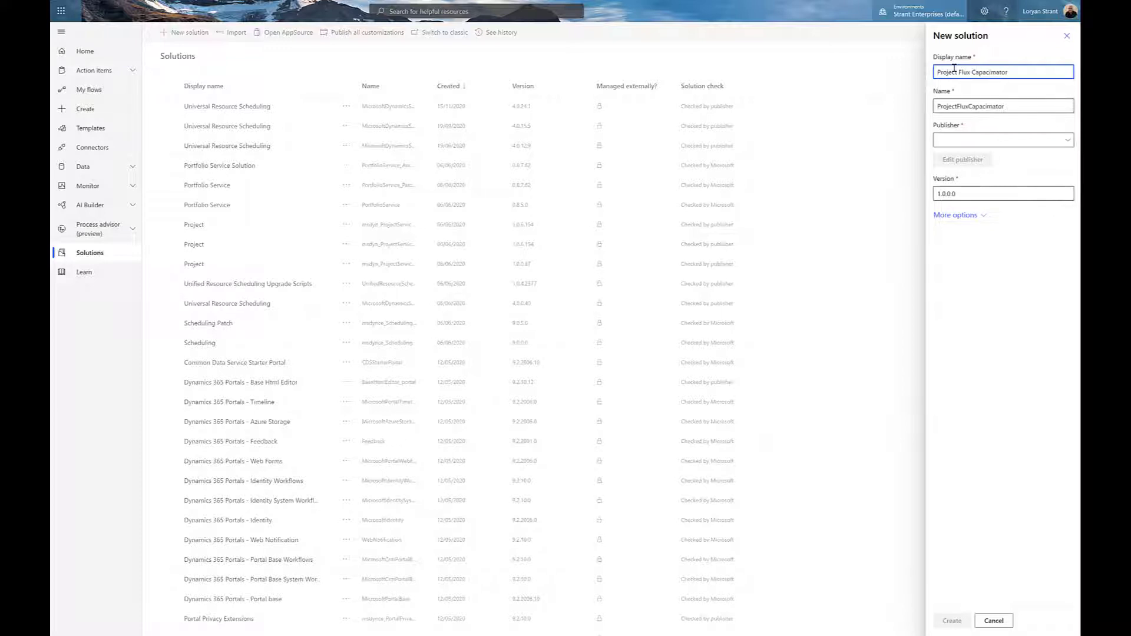
{"action": "left_click", "coordinate": [1003, 139]}
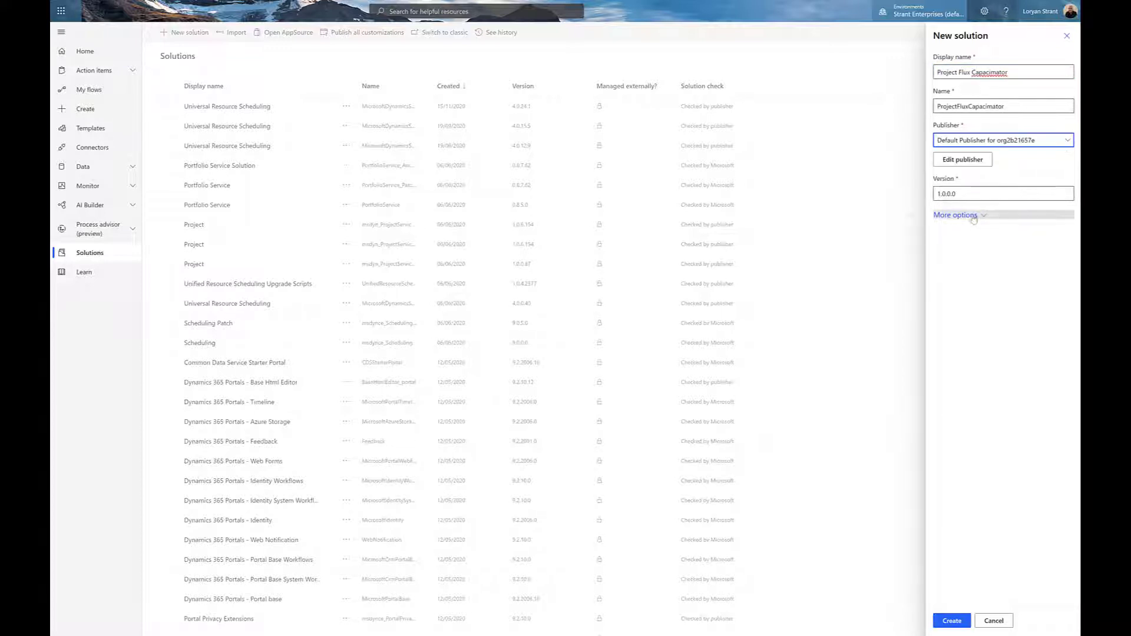
{"action": "left_click", "coordinate": [955, 215]}
{"action": "type", "text": "Relating to the Flux Capacitator created by Dr Nick."}
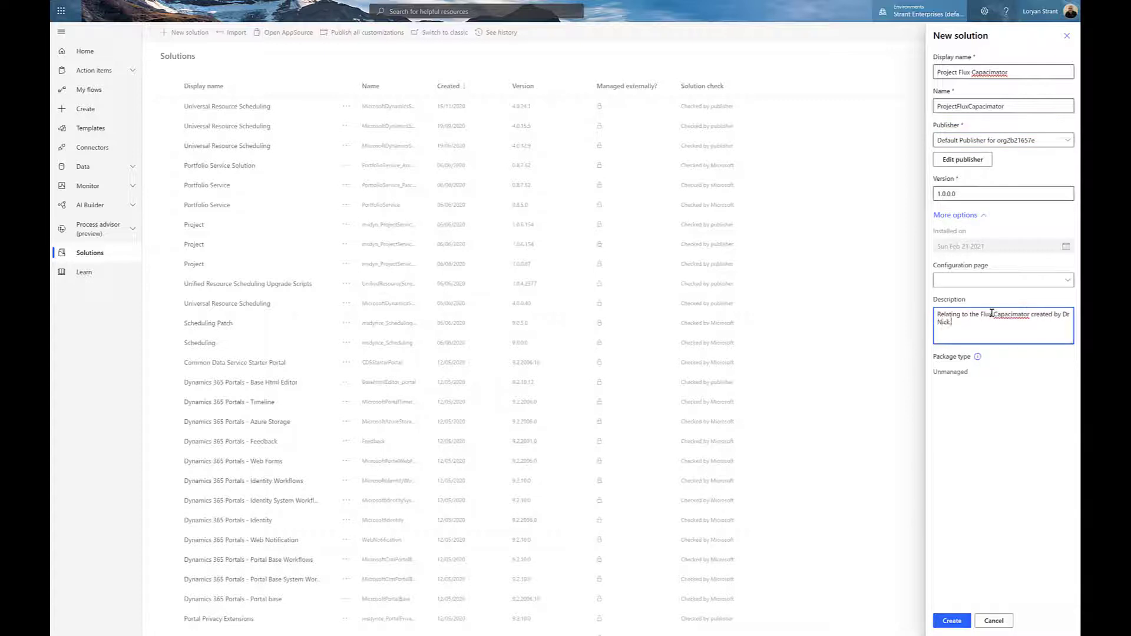
{"action": "left_click", "coordinate": [953, 620]}
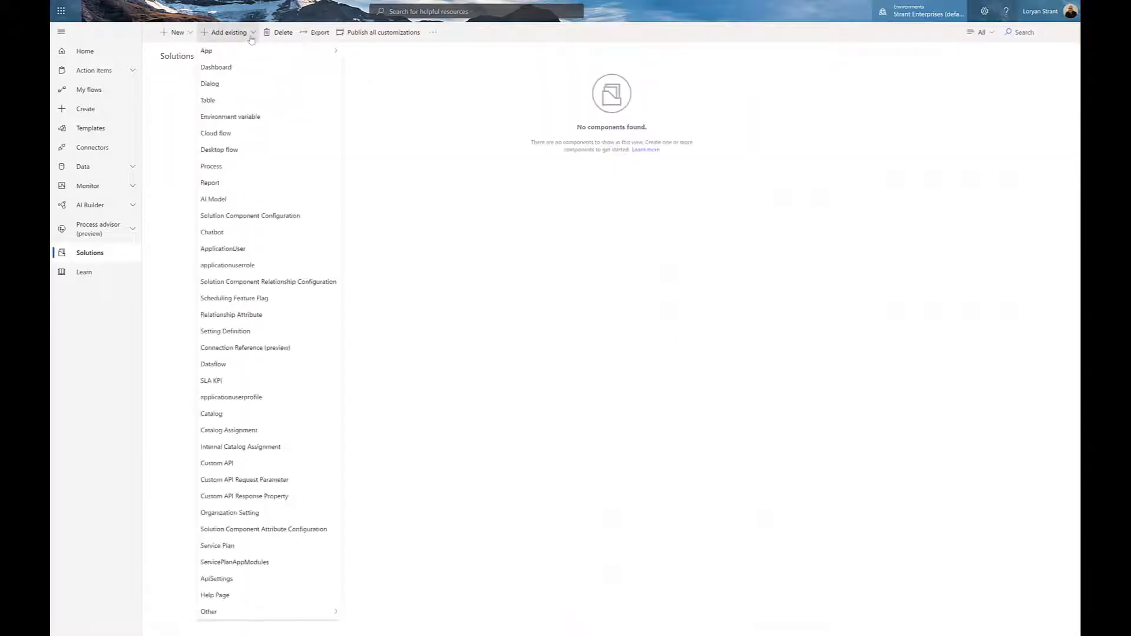
Add the four existing Project Flux cloud flows from outside solutions
{"action": "left_click", "coordinate": [216, 133]}
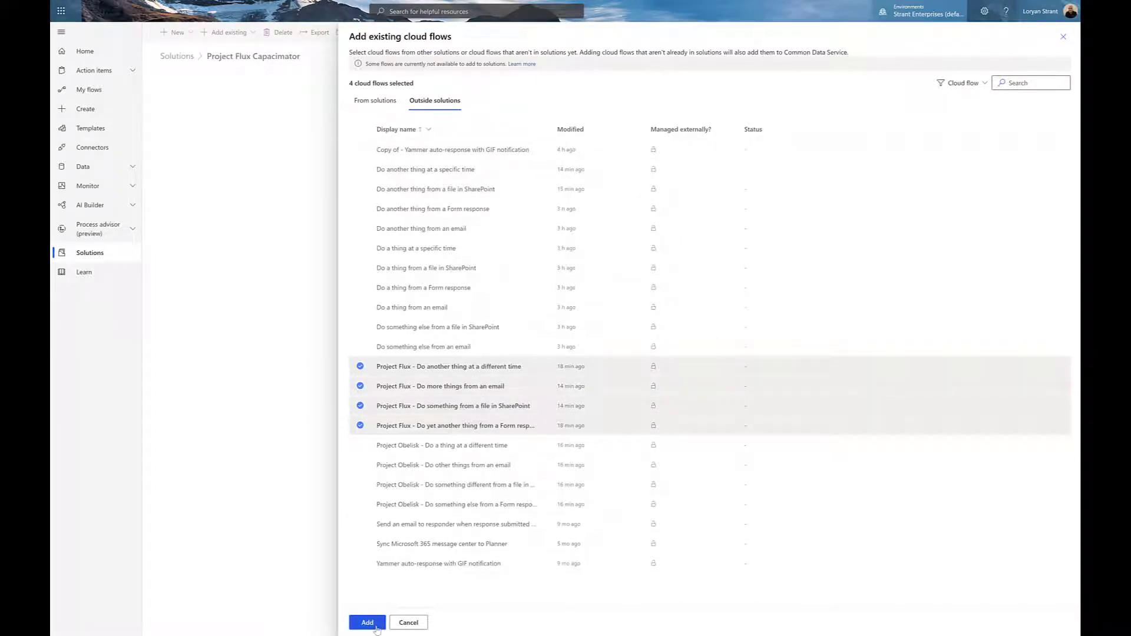
{"action": "left_click", "coordinate": [367, 622]}
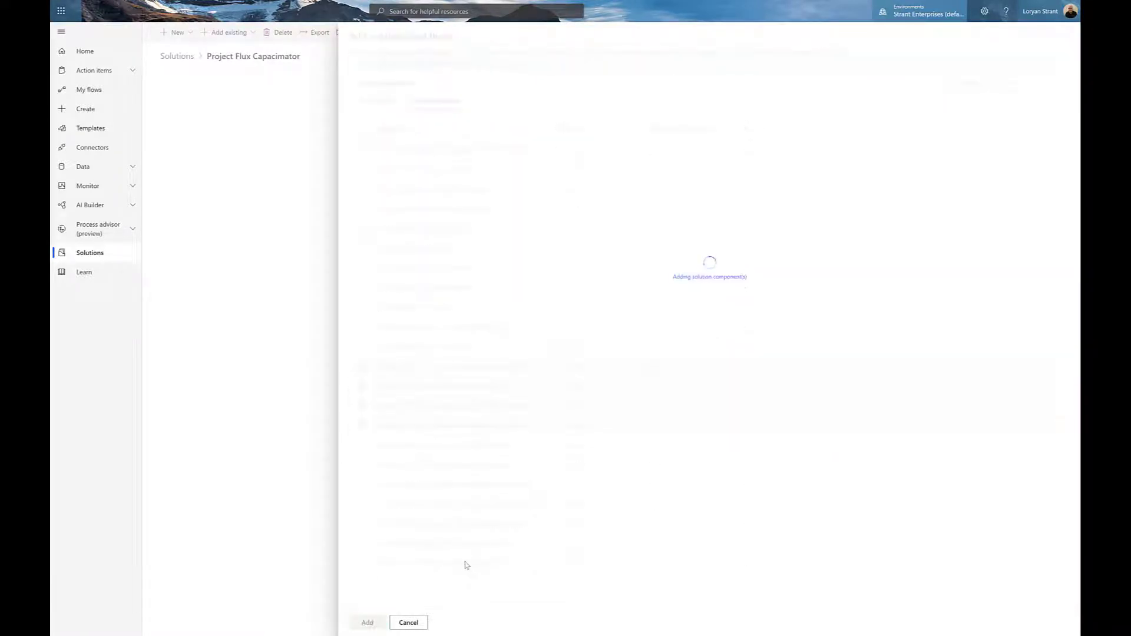
{"action": "left_click", "coordinate": [368, 622]}
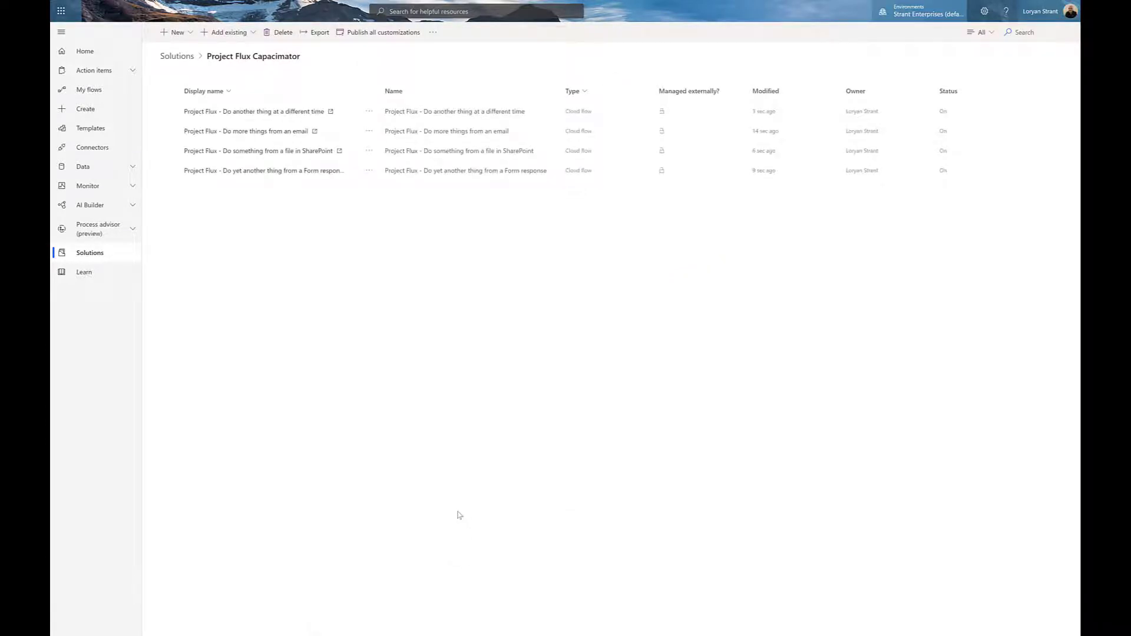
Add existing cloud flow 'Project Flux - Do another thing at a specific time'
{"action": "left_click", "coordinate": [228, 32]}
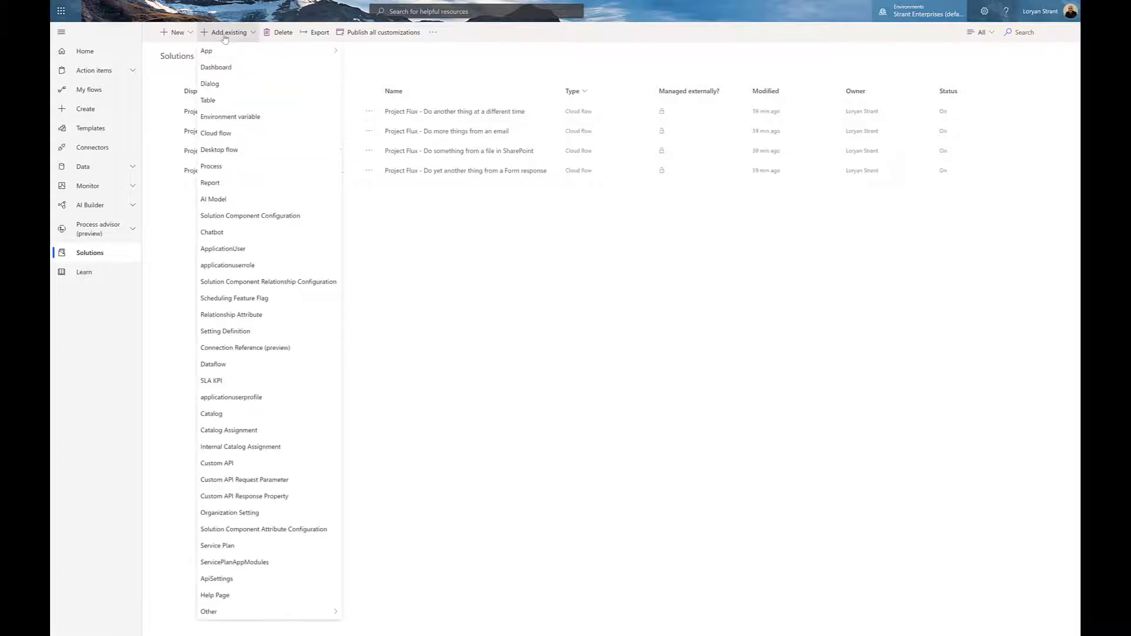
{"action": "left_click", "coordinate": [215, 133]}
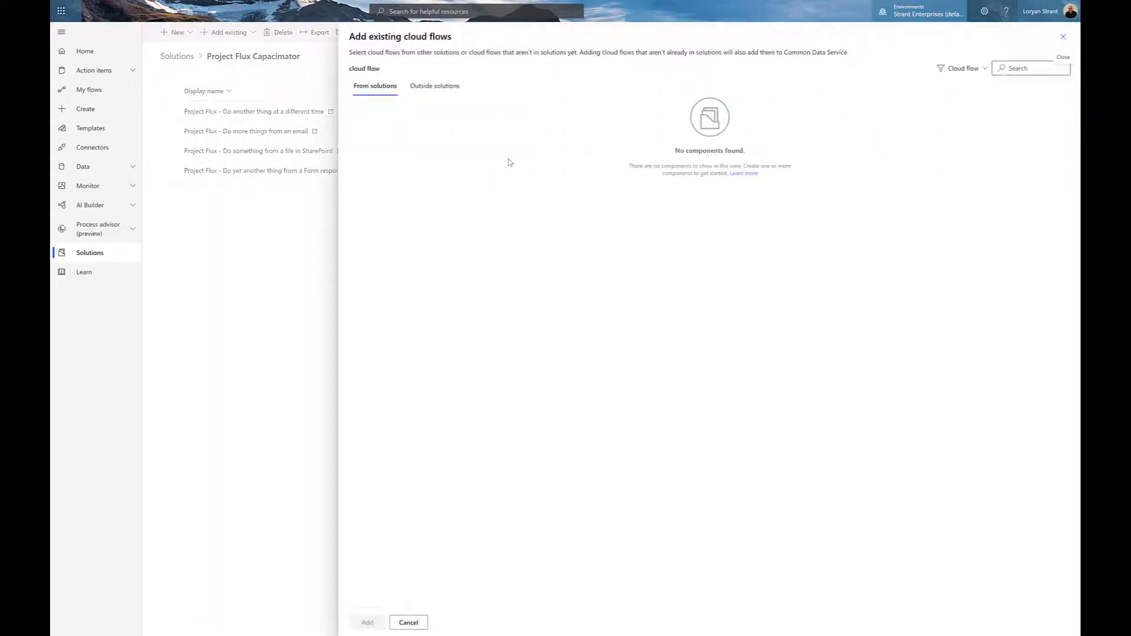
{"action": "left_click", "coordinate": [434, 85]}
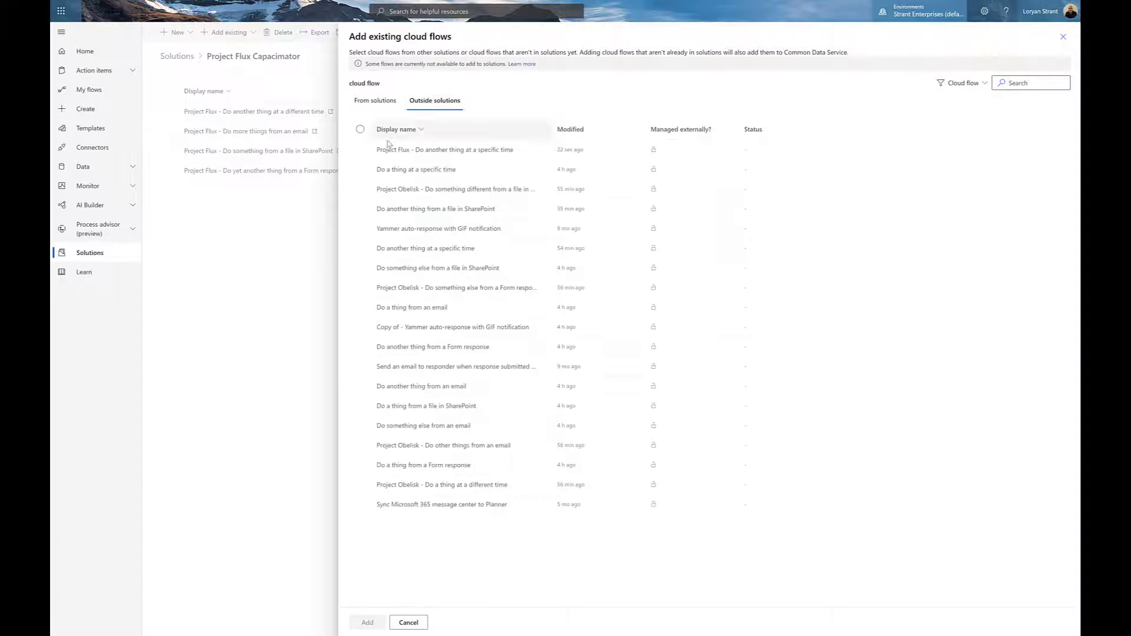
{"action": "left_click", "coordinate": [367, 623]}
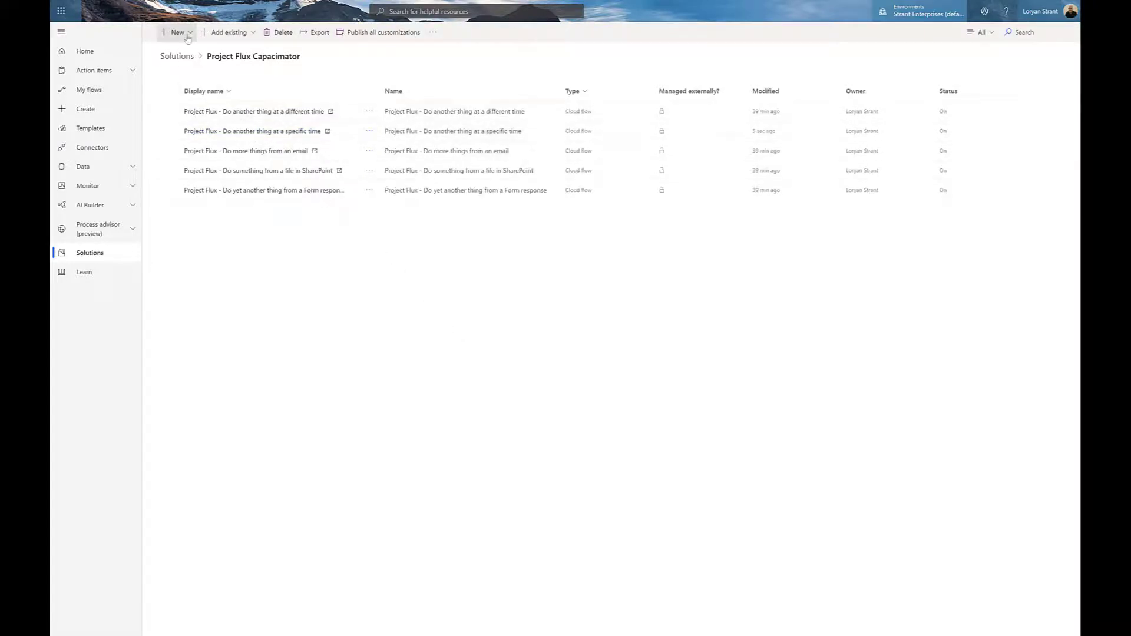
Browse the New and flow action menus, then return to My flows
{"action": "left_click", "coordinate": [176, 33]}
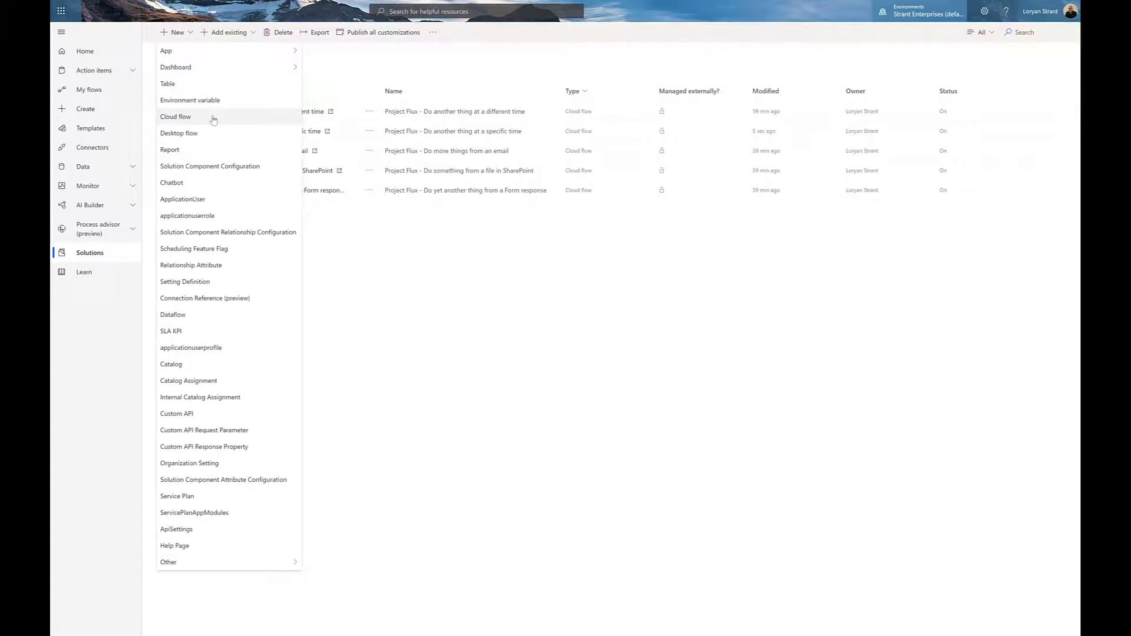
{"action": "left_click", "coordinate": [368, 111]}
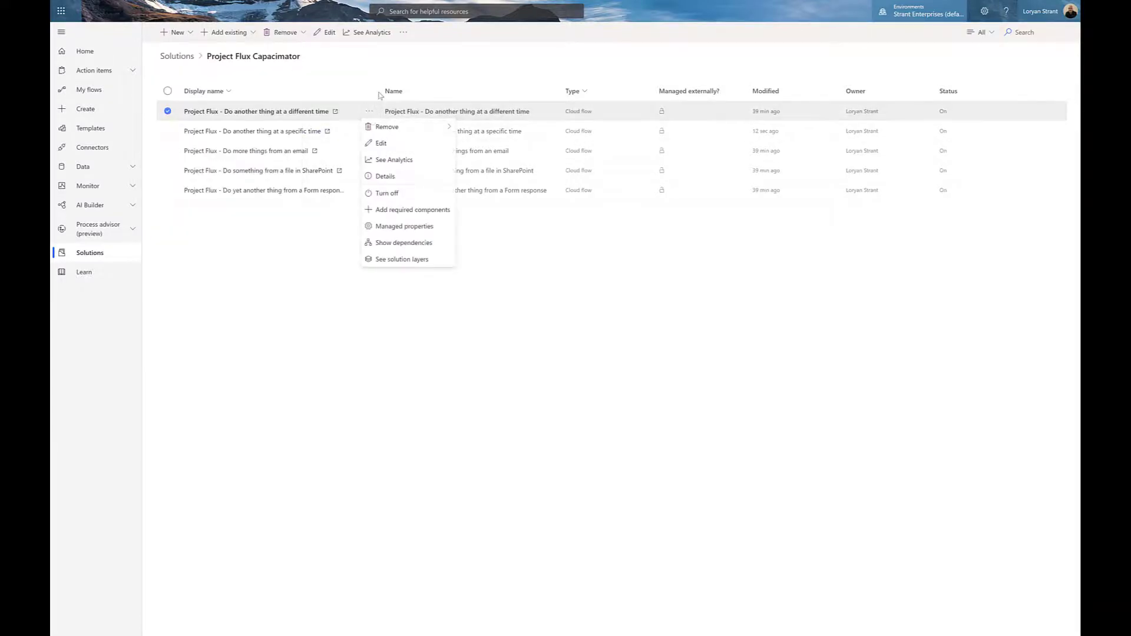
{"action": "mouse_move", "coordinate": [414, 75]}
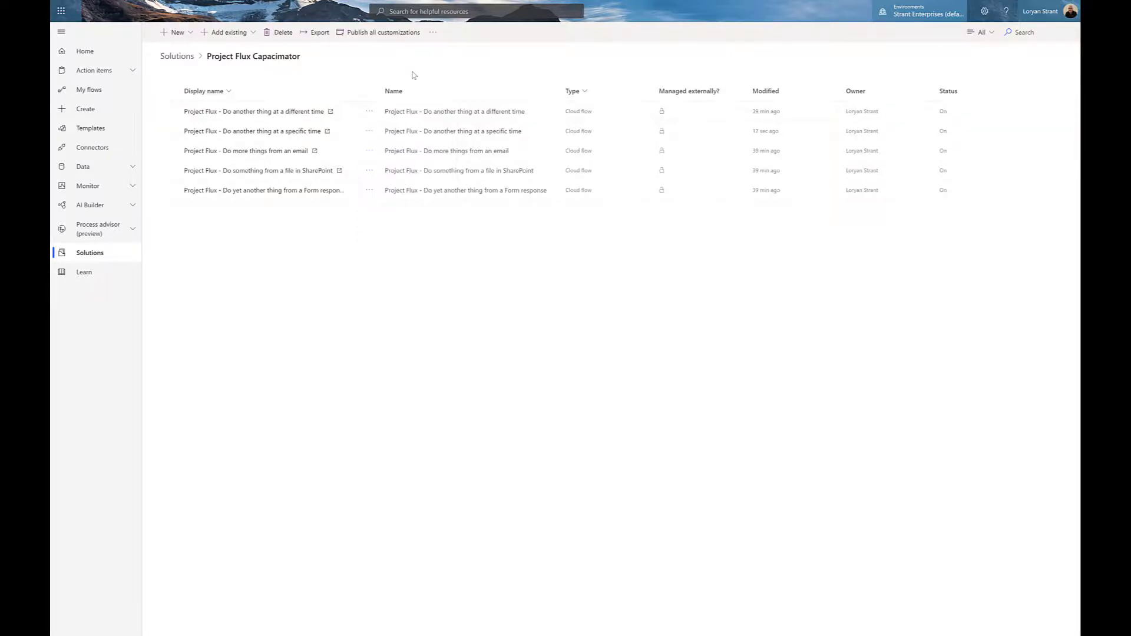
{"action": "left_click", "coordinate": [89, 90]}
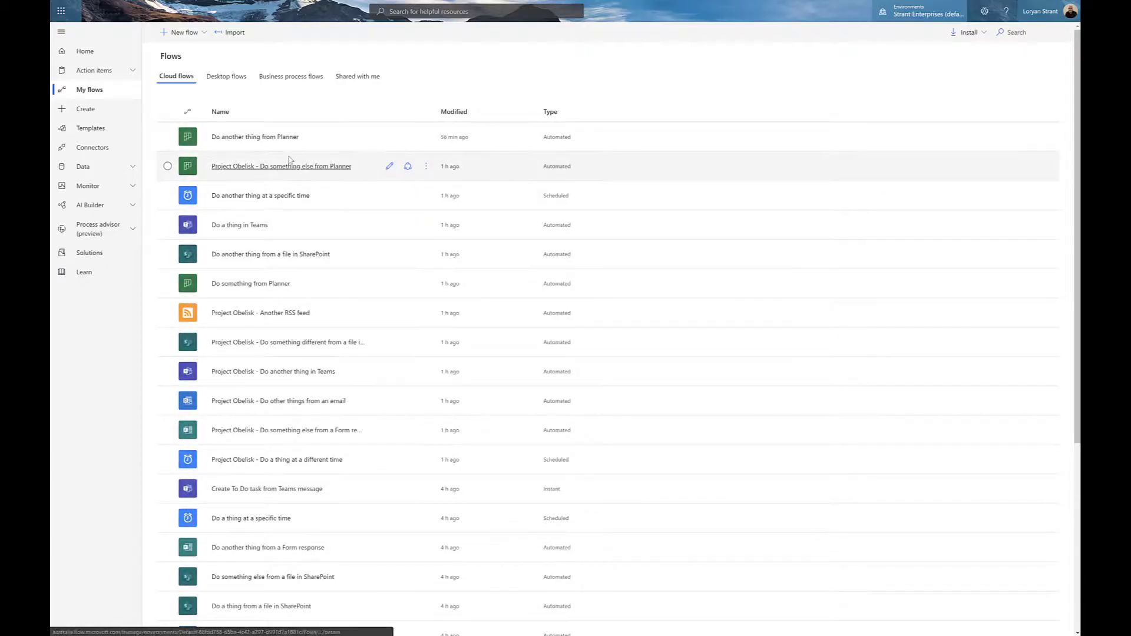
{"action": "scroll", "scroll_direction": "down", "scroll_amount": 3}
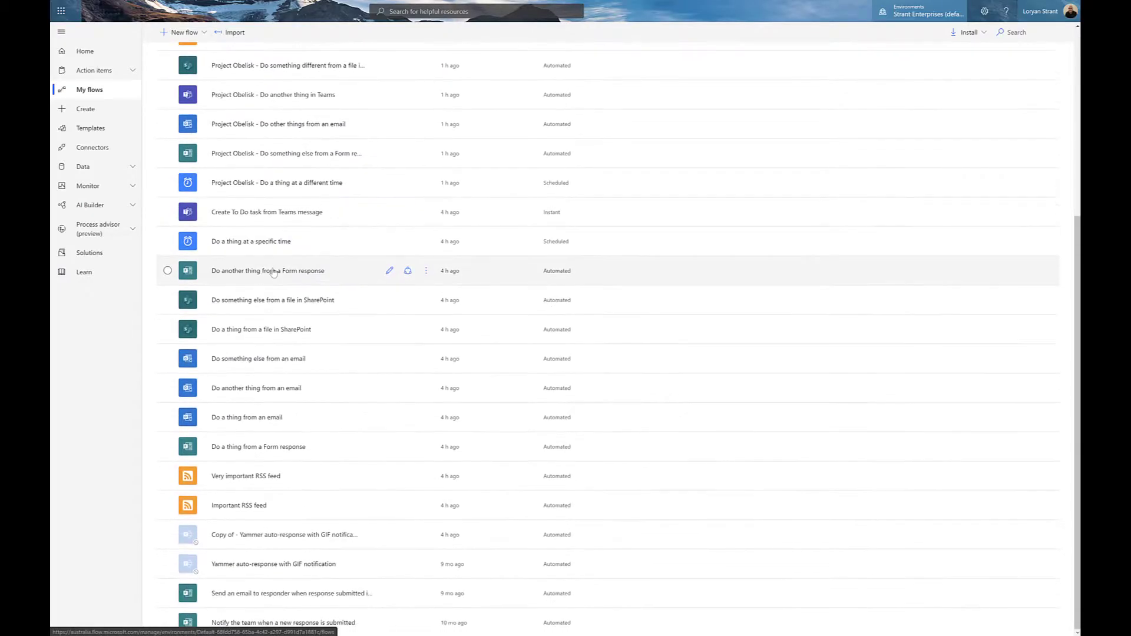
{"action": "mouse_move", "coordinate": [433, 605]}
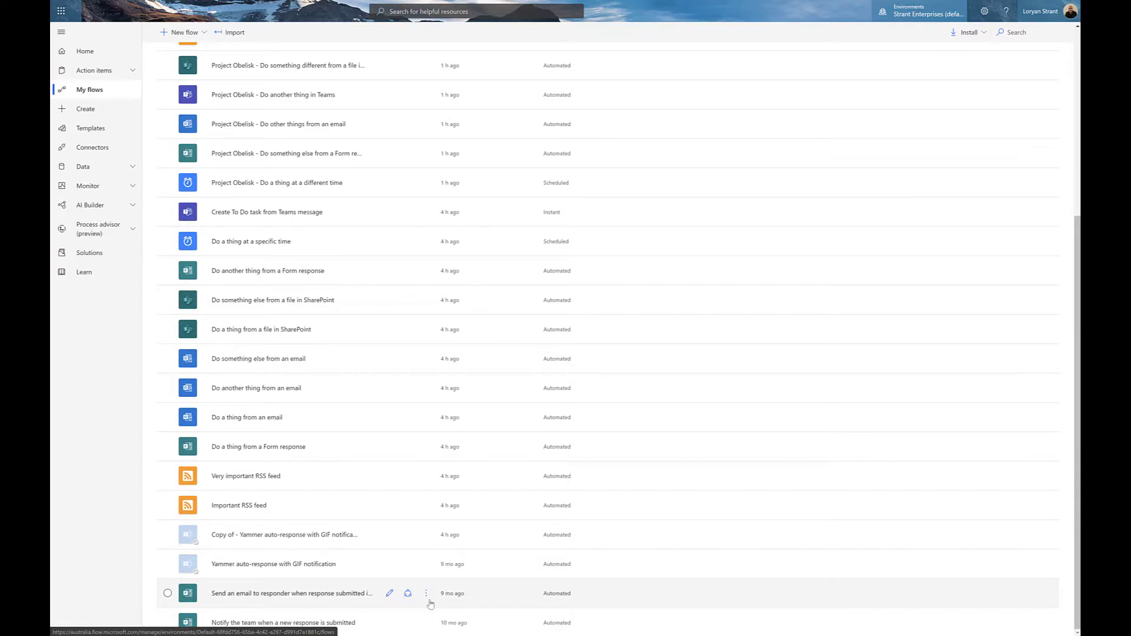